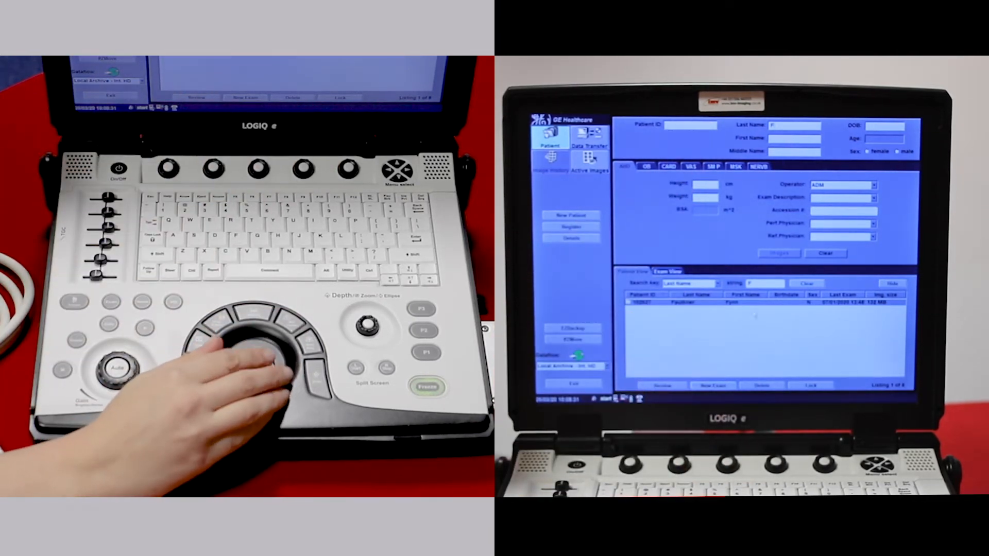
Enter last name TEST and the animal's name DOG as the new patient's first name
left_click(693, 302)
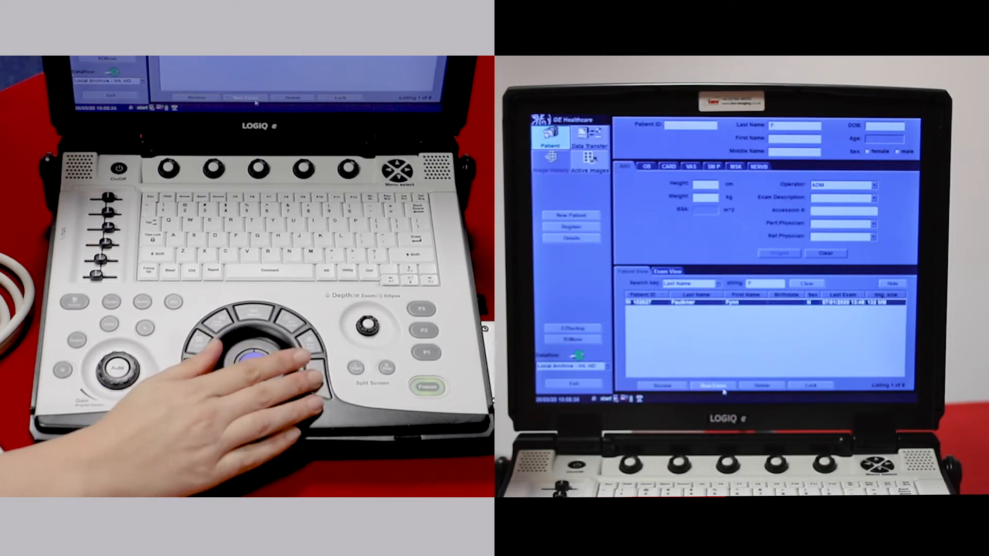
left_click(712, 385)
type("TEST")
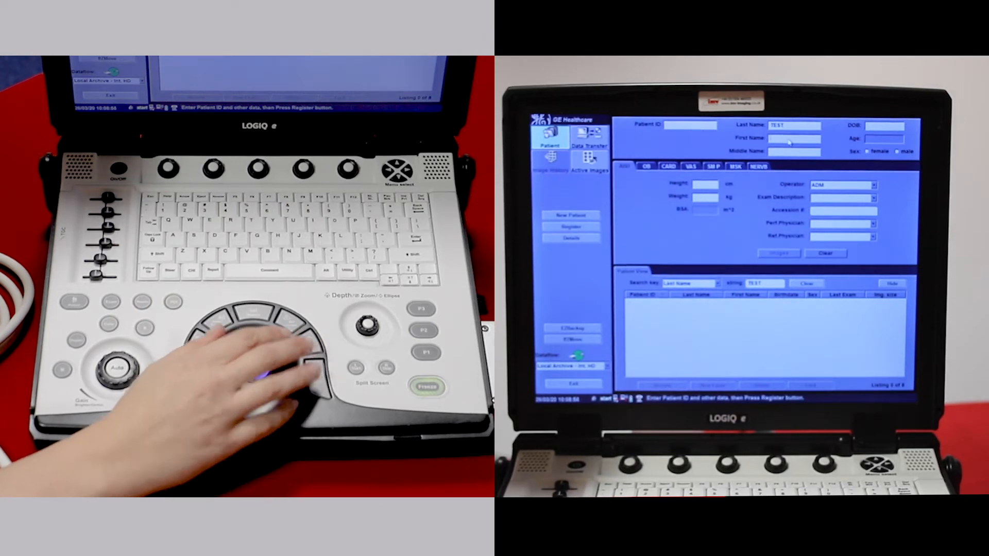
type("DOO")
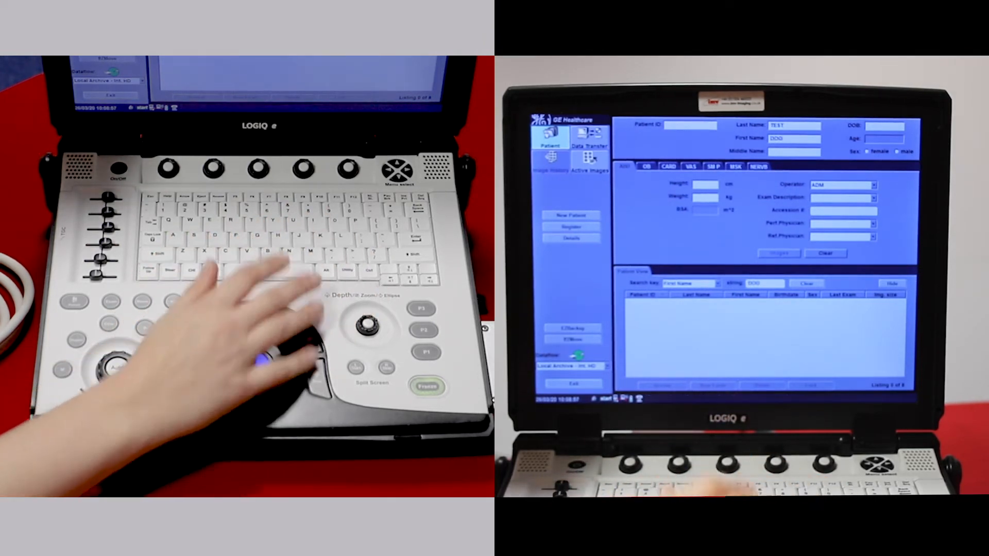